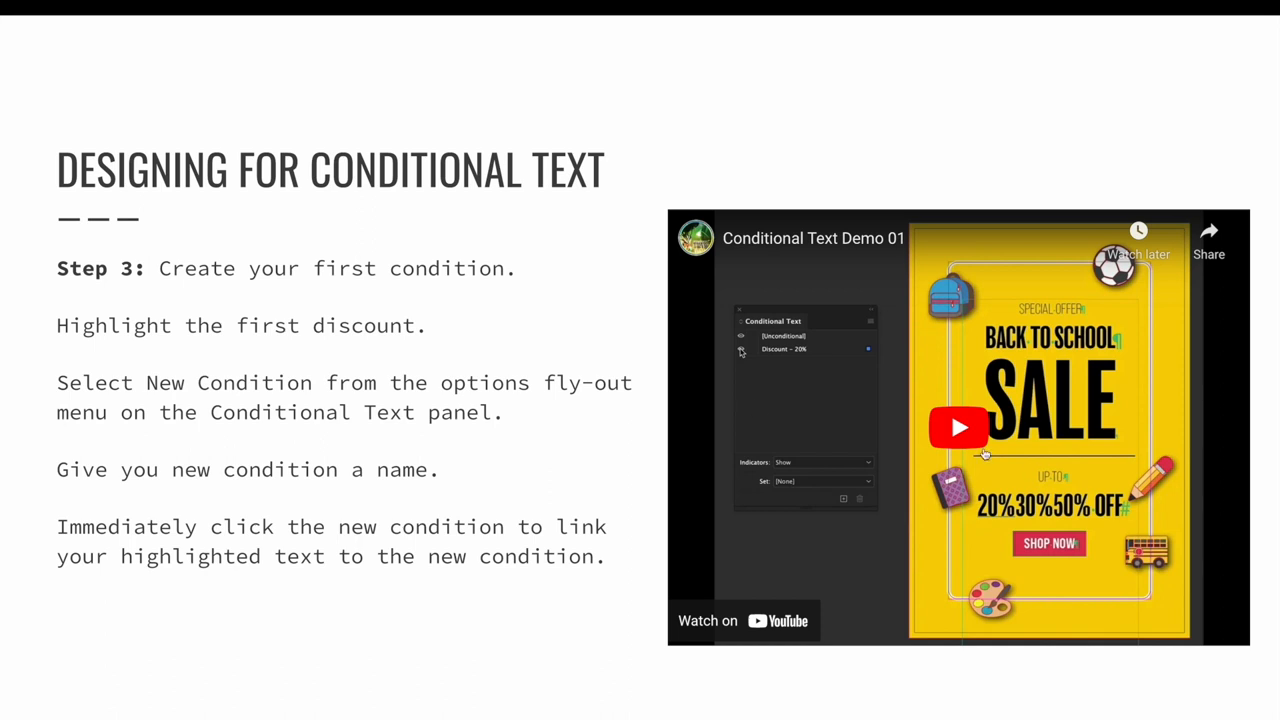
Step: Create the Discount – 30% and Discount – 50% conditions and apply each to its discount text
left_click(958, 428)
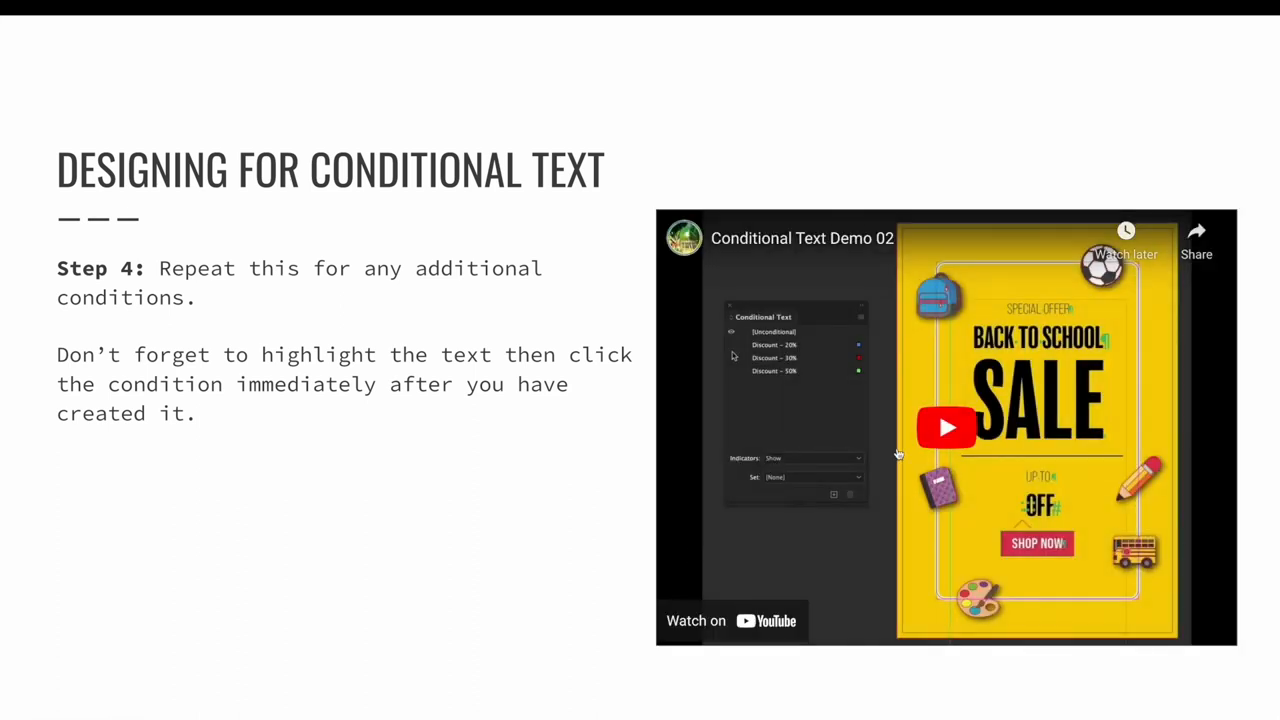
left_click(946, 428)
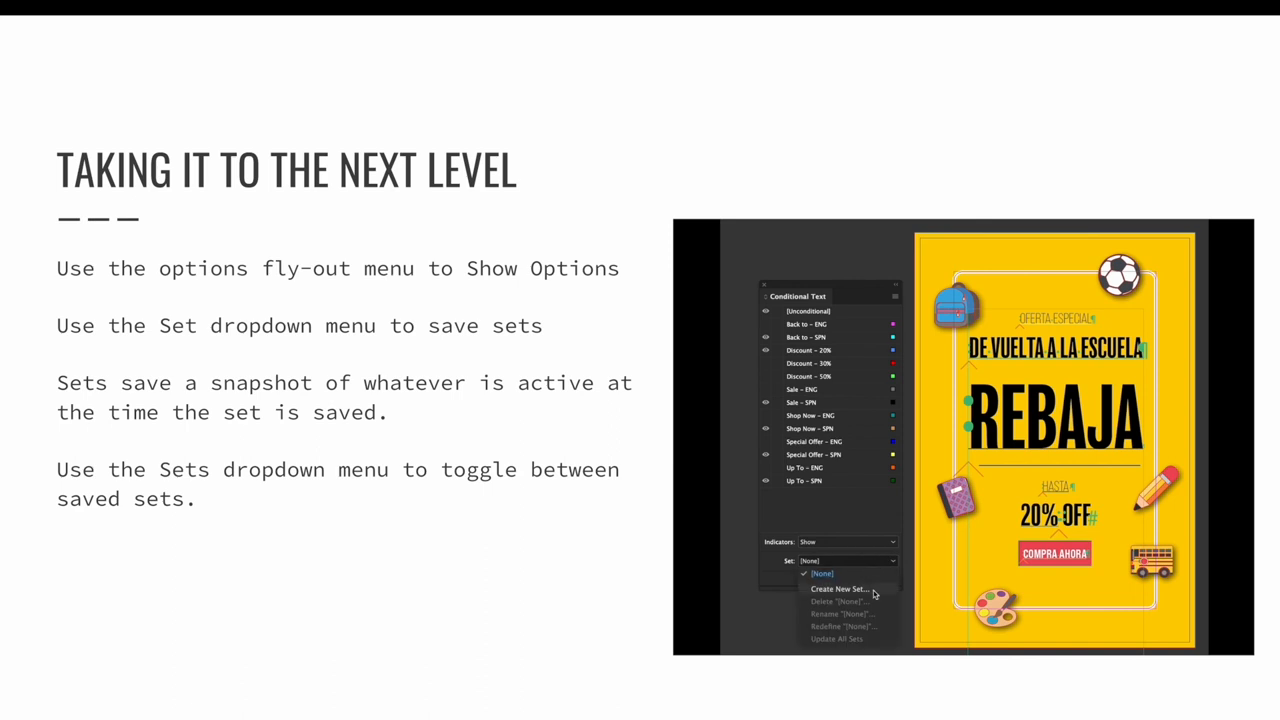
Step: Save the visibility as a 'Spanish' set, then hide the Spanish wording and show the English SALE headline
left_click(838, 588)
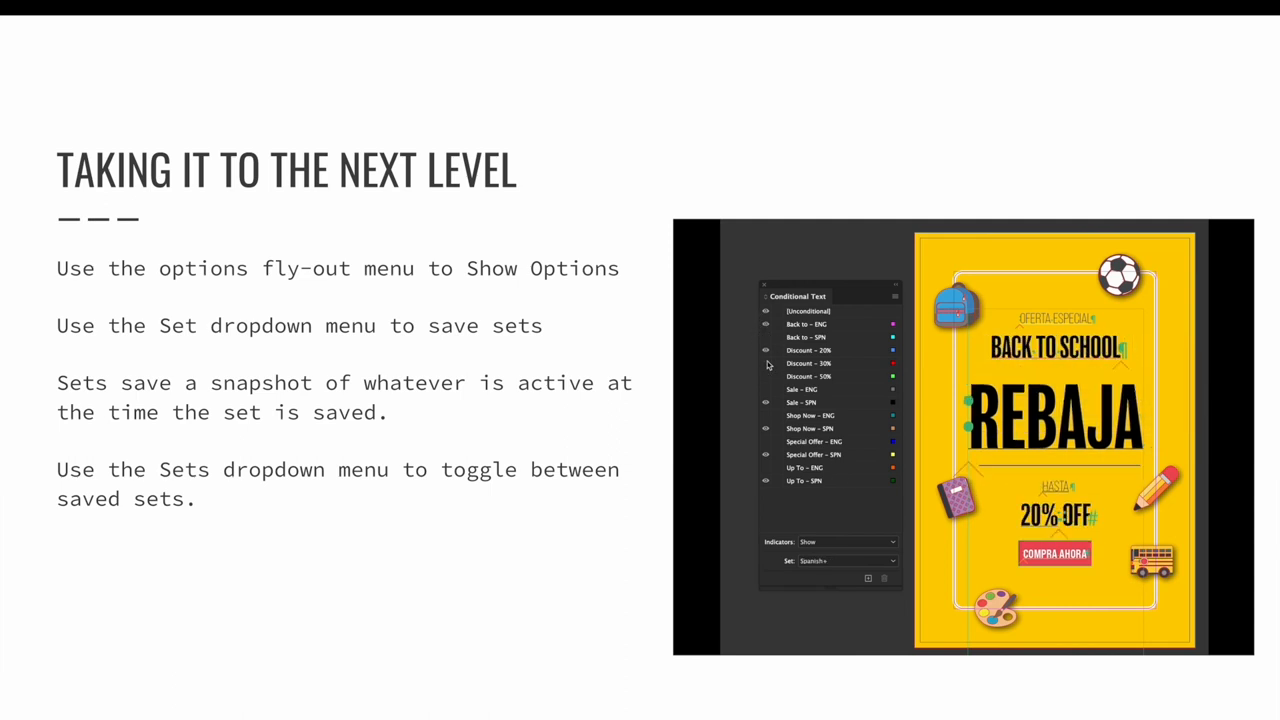
left_click(765, 402)
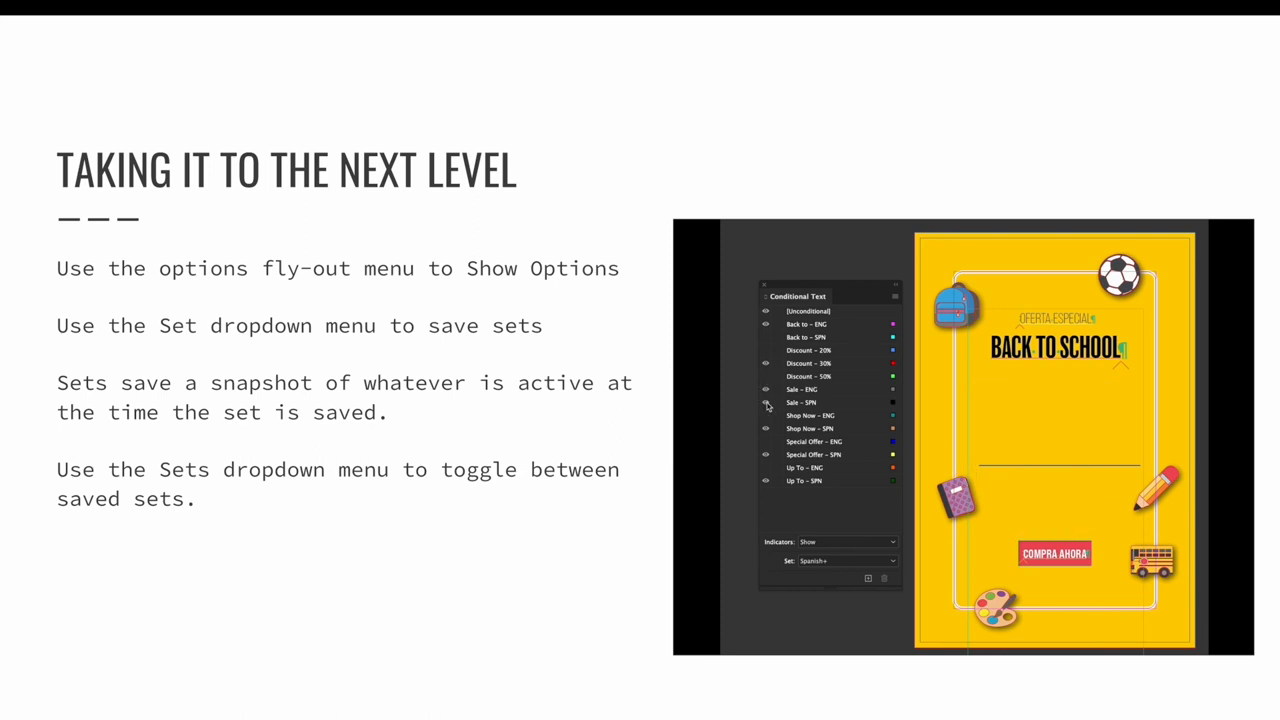
left_click(766, 405)
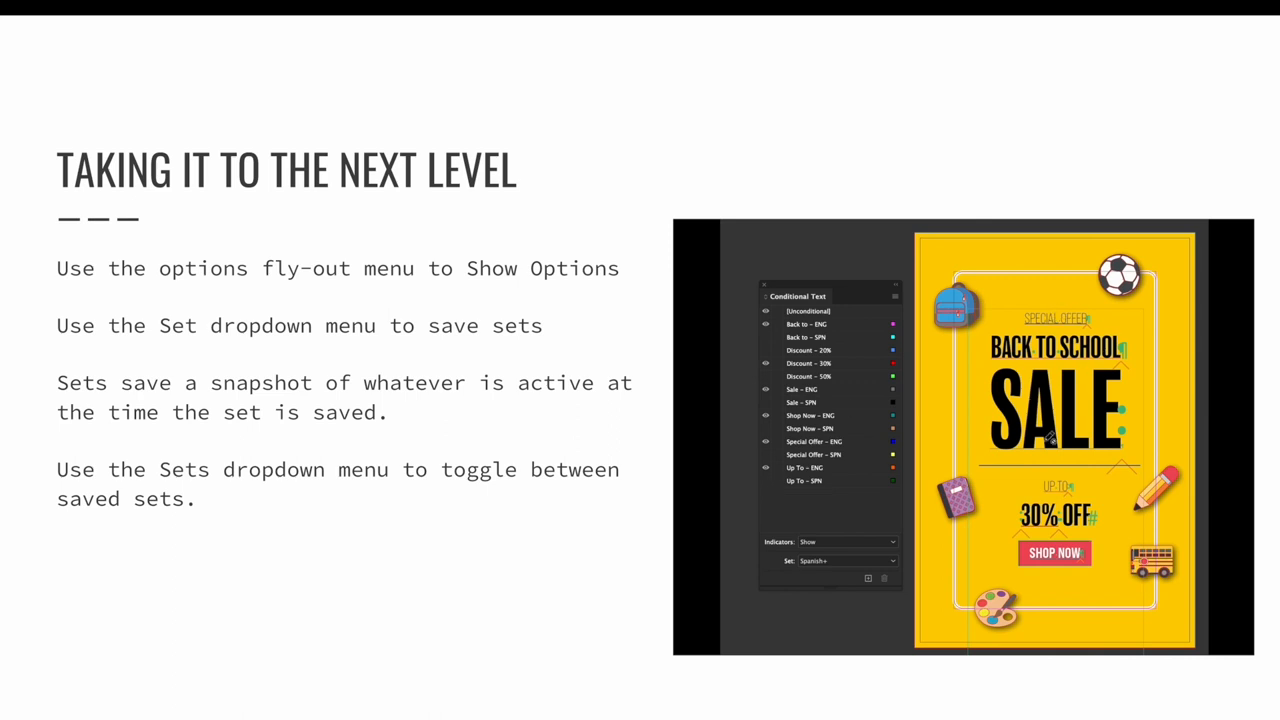
mouse_move(866, 501)
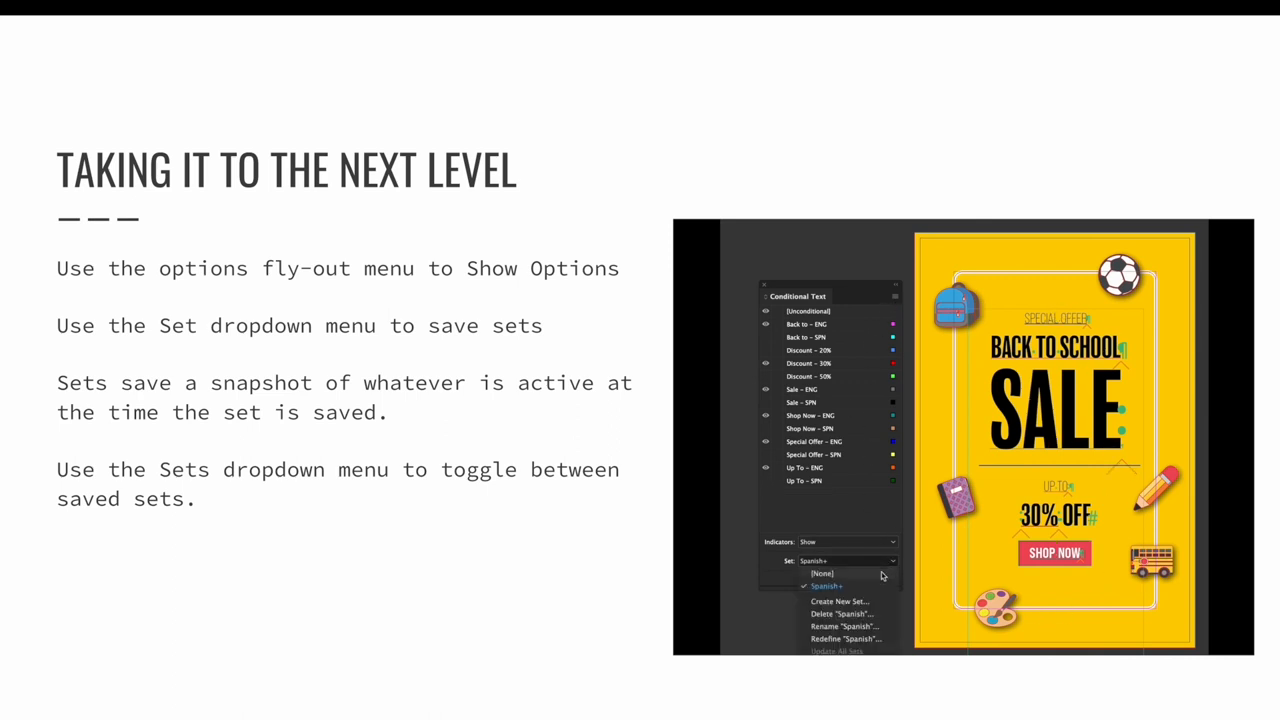
Step: Save a condition set named 'English', then switch the ad to English and back to Spanish
left_click(839, 601)
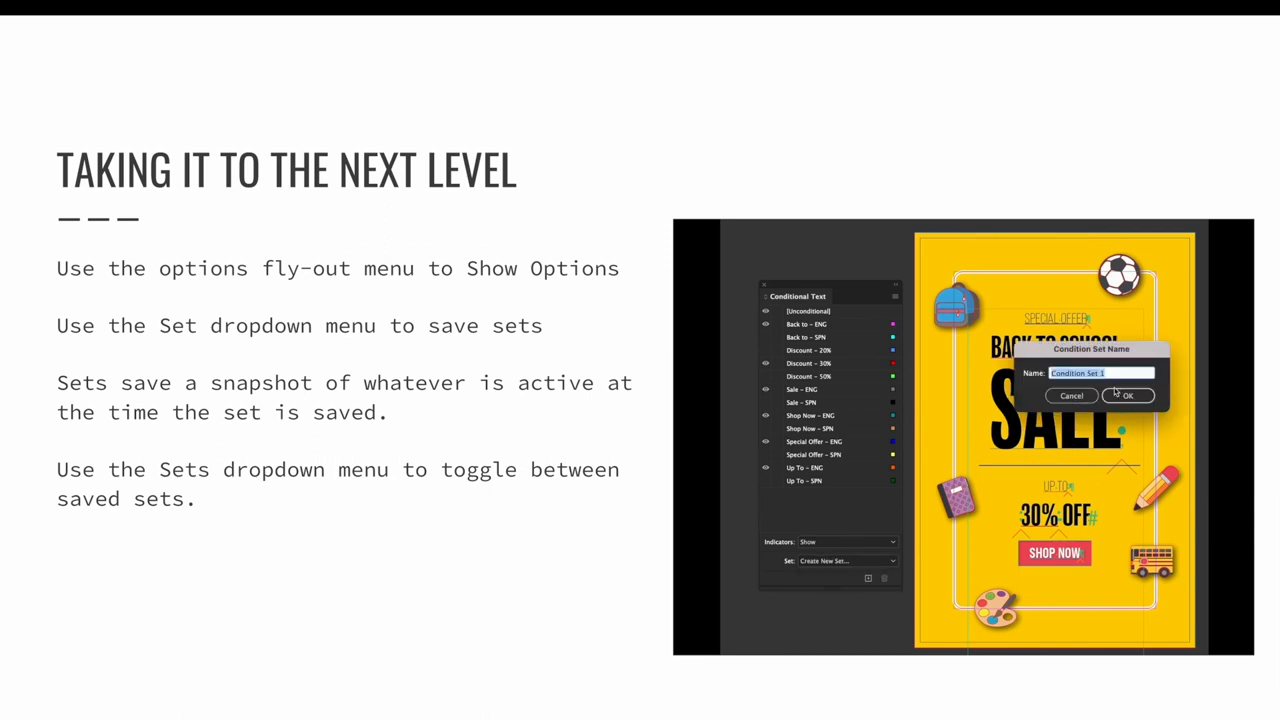
type("English")
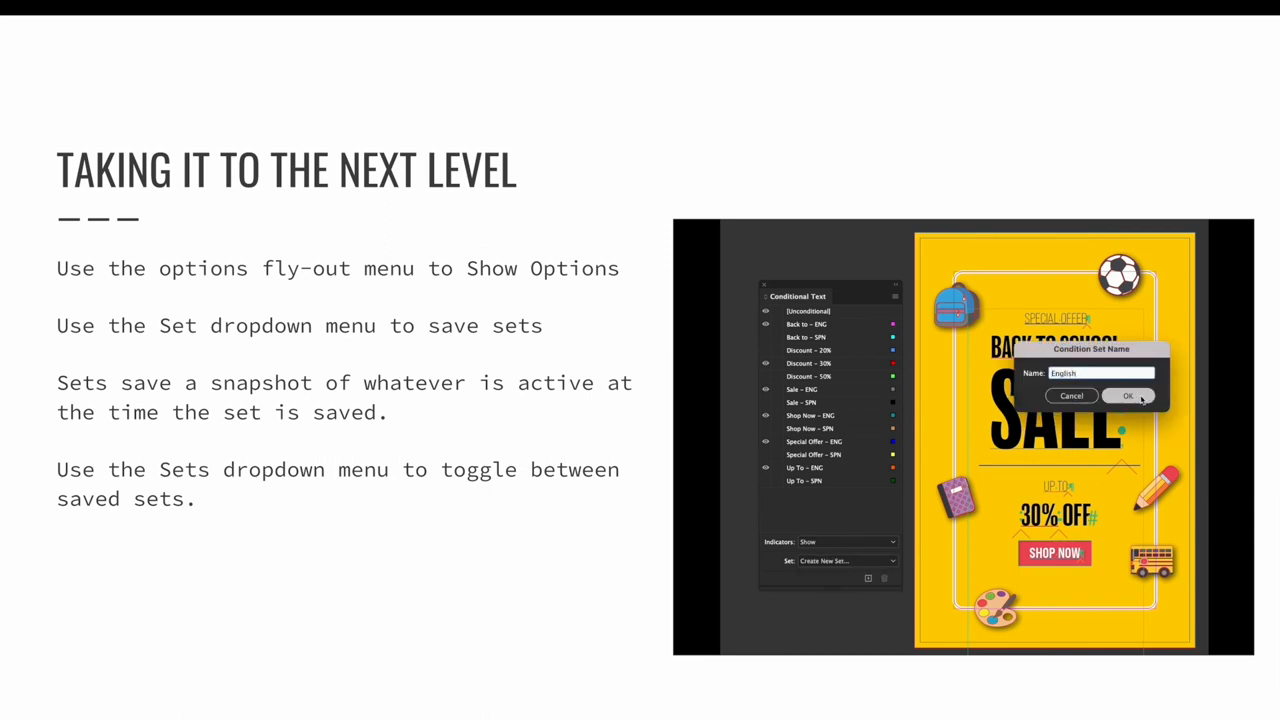
left_click(1127, 395)
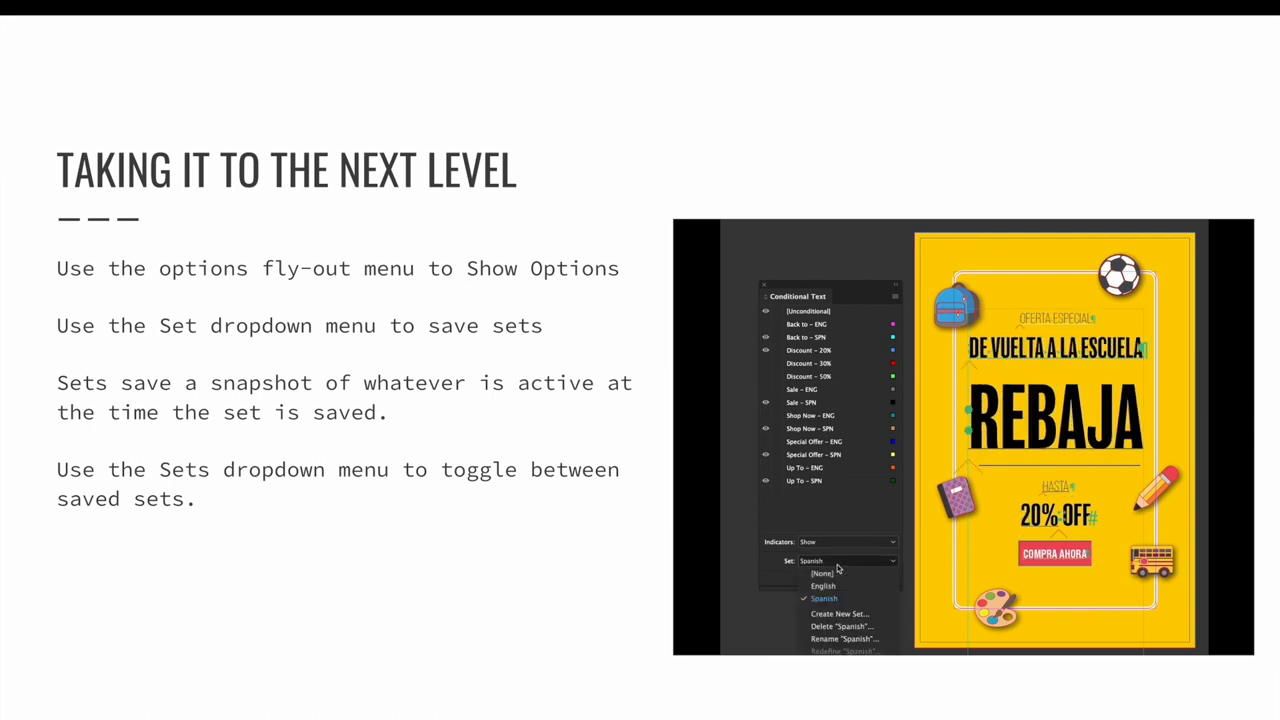
left_click(823, 585)
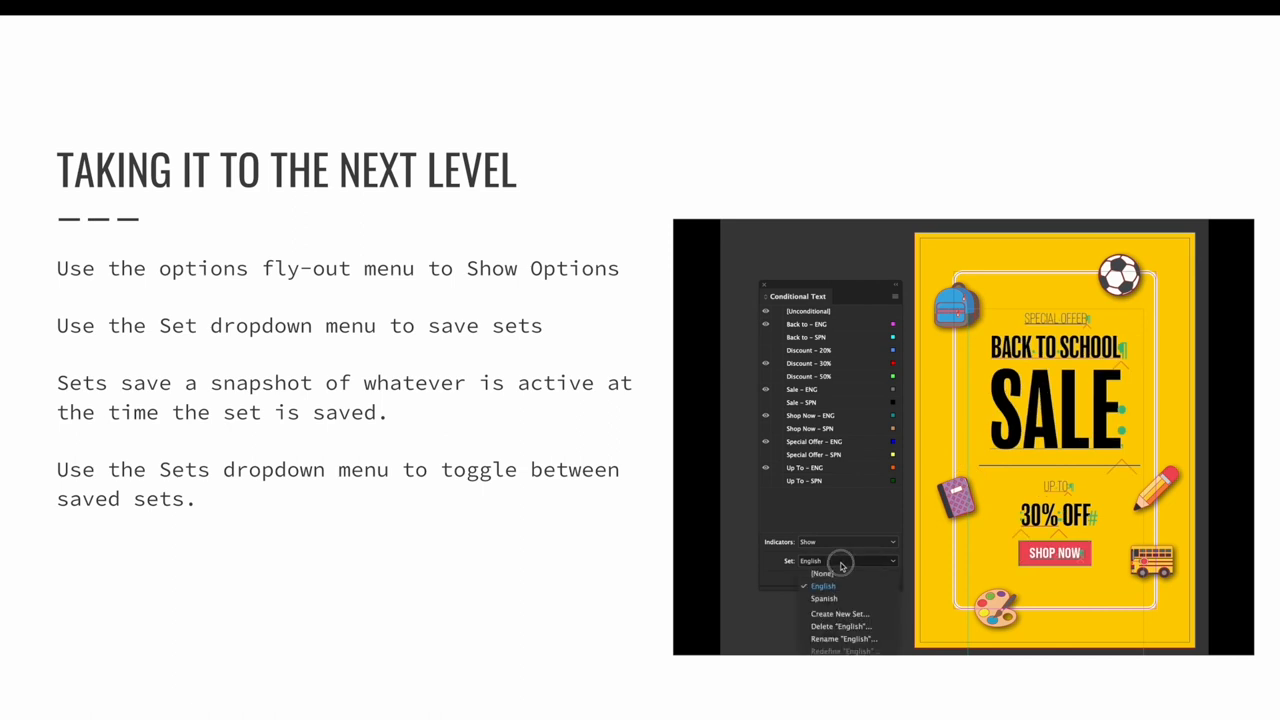
left_click(824, 598)
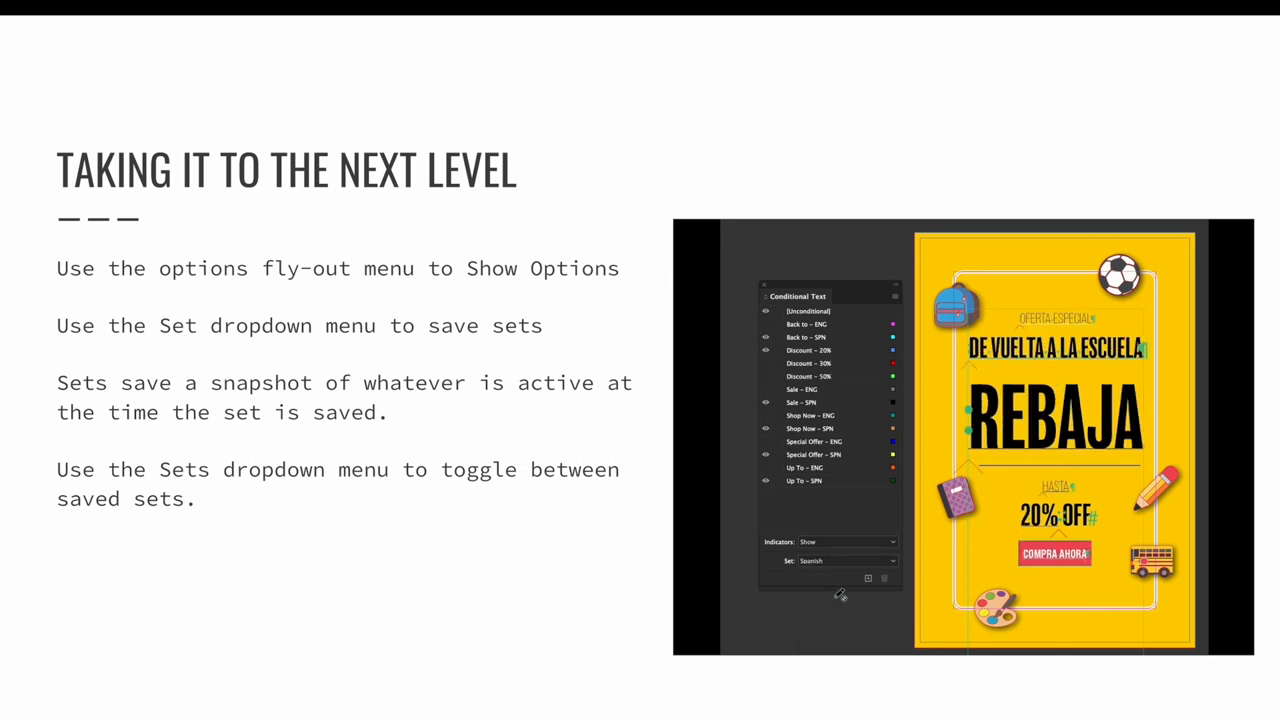